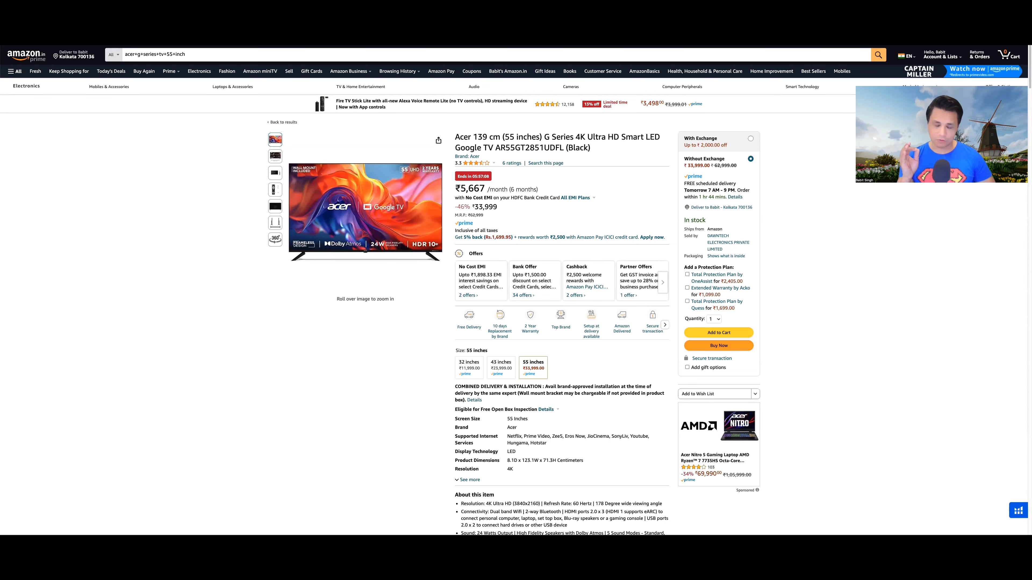
Step: Scroll further down the Acer G Series 55-inch TV product page before heading back to results
scroll("down", 3)
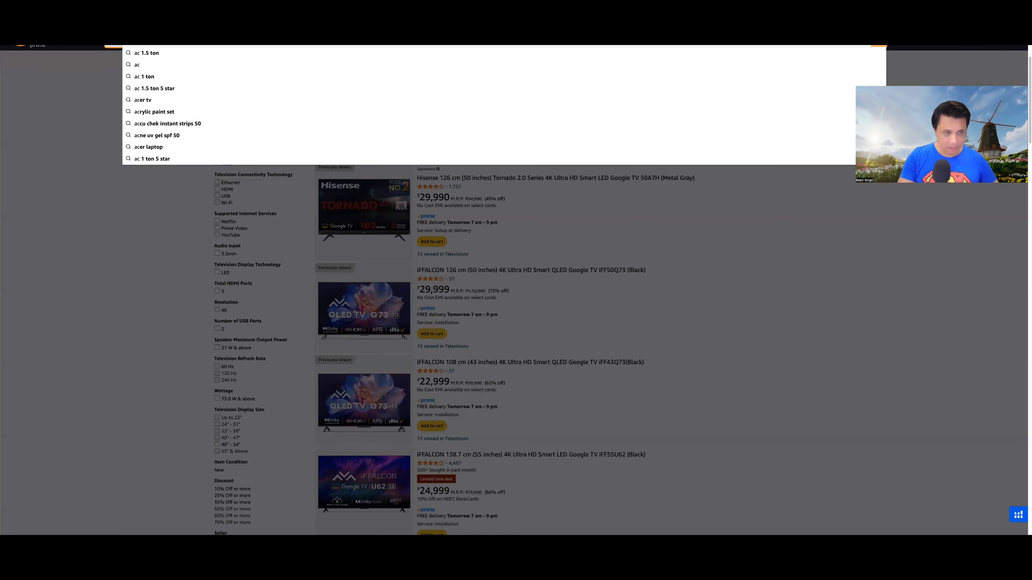
Step: Search Amazon.in for "acer w series" and browse the 55- and 65-inch W Series QLED listings
type("acer w series")
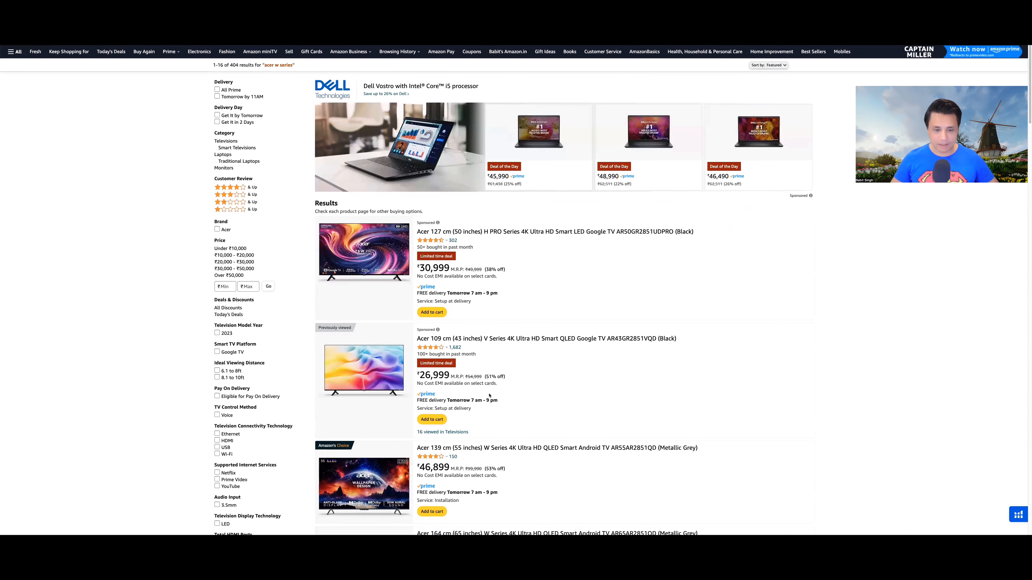
scroll("down", 3)
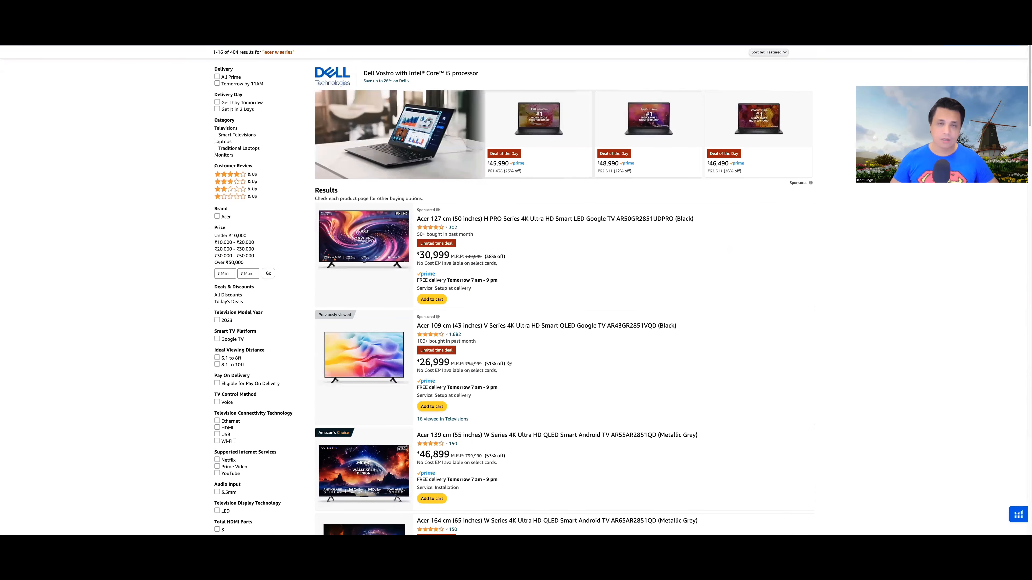
scroll("down", 3)
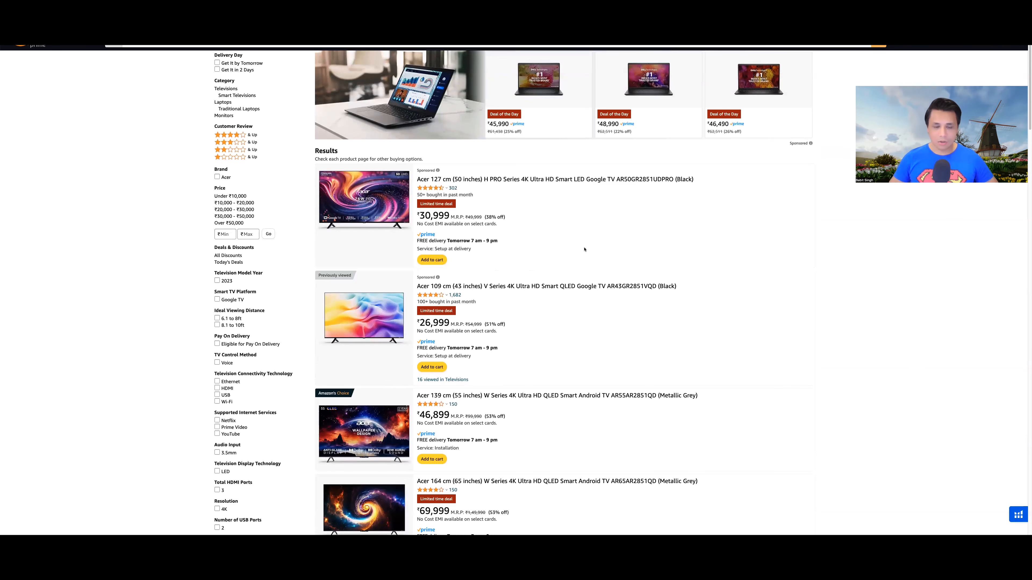
scroll("down", 3)
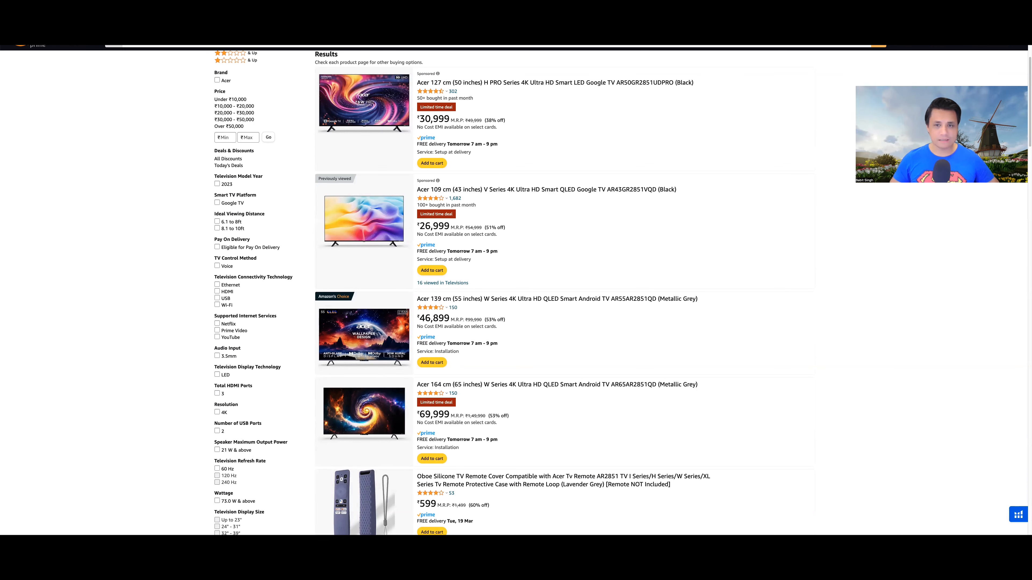
Step: Reopen the Acer G Series page to check its price, then open the Hisense Tornado 3.0 55-inch listing
left_click(554, 298)
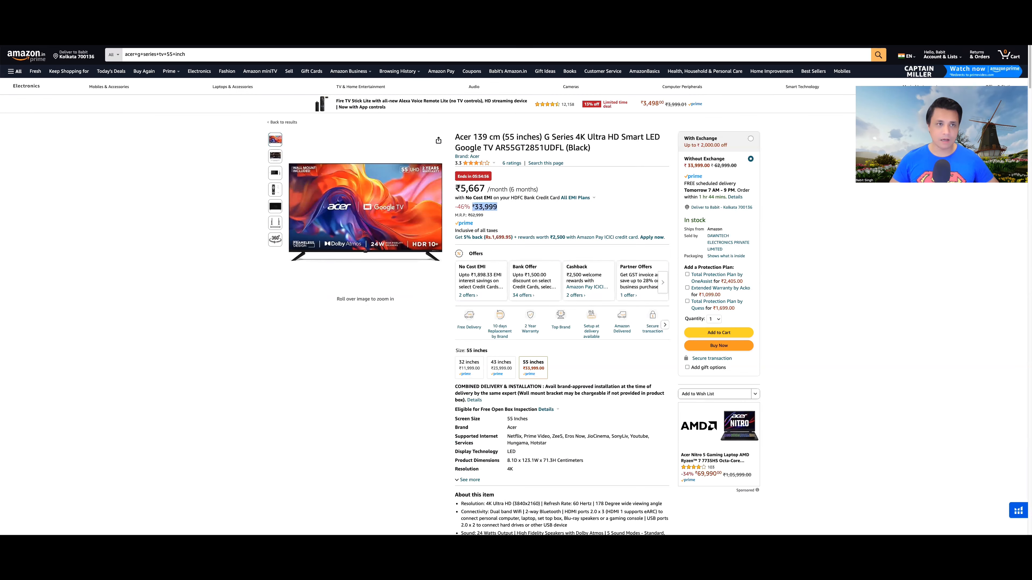
scroll("down", 3)
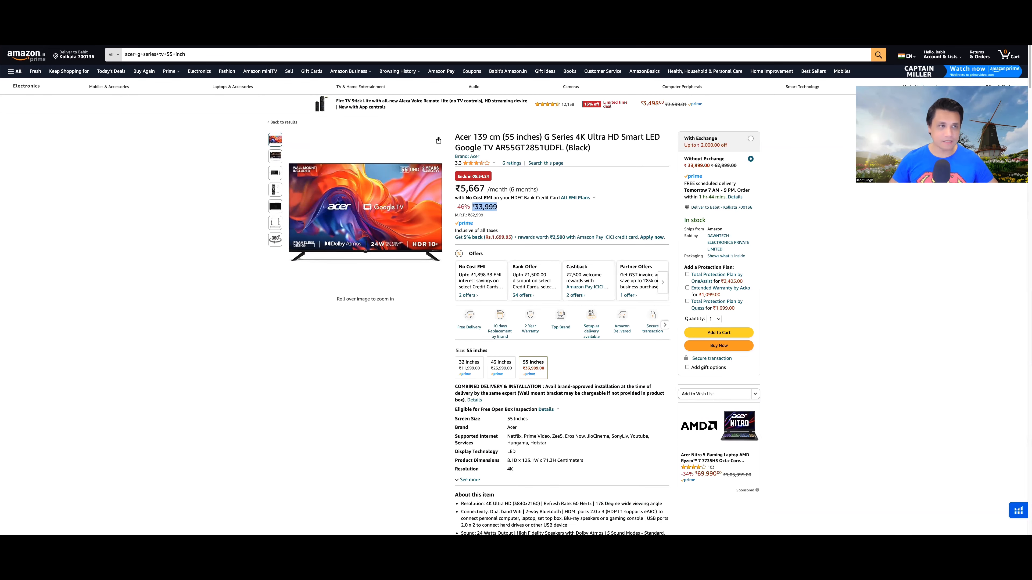
left_click(274, 247)
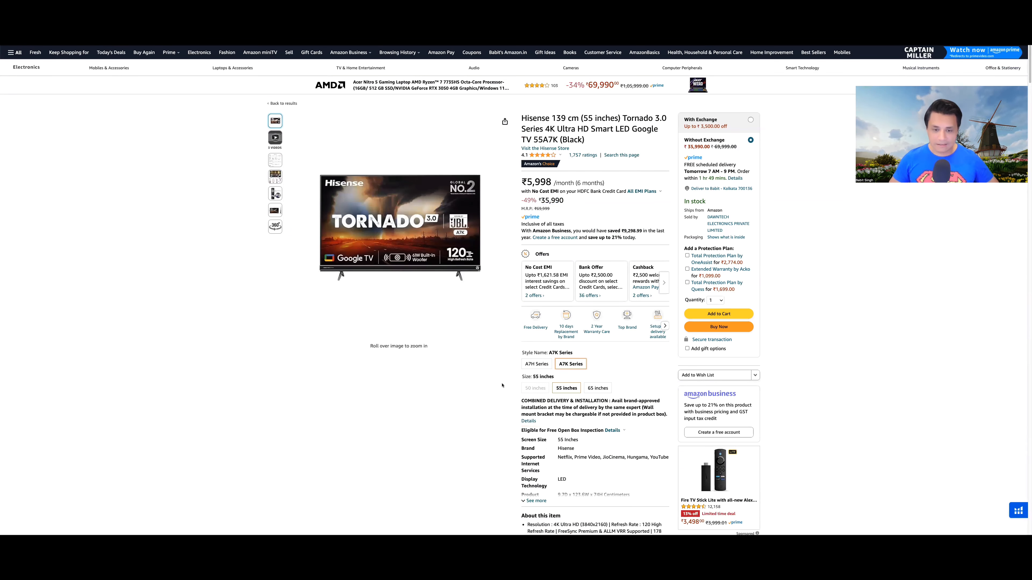
Step: Go back to the Acer G Series 55-inch 4K Google TV page at ₹33,999
left_click(536, 363)
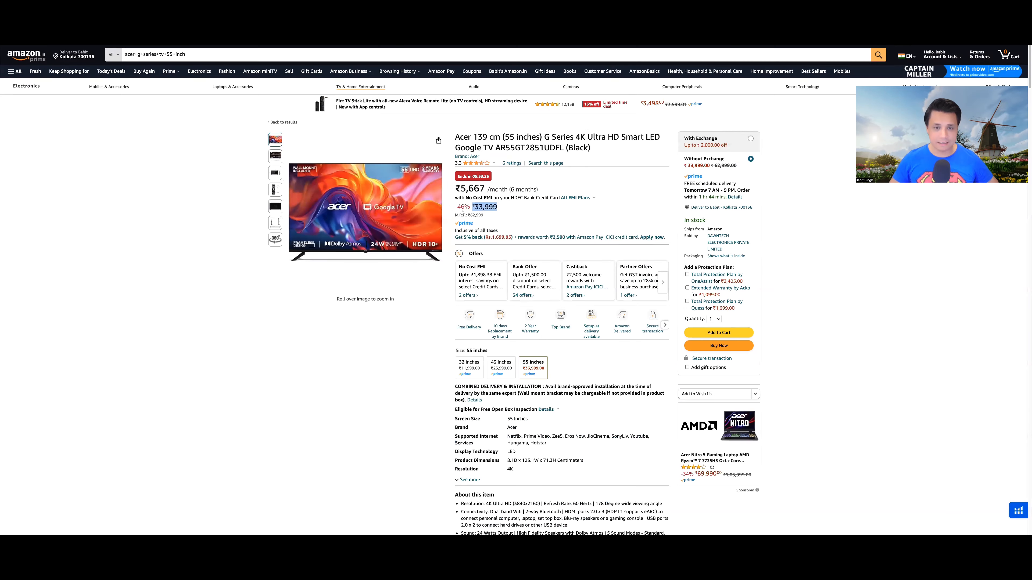
Step: View the second Acer TV image and highlight the HDMI ports detail under About this item
left_click(275, 156)
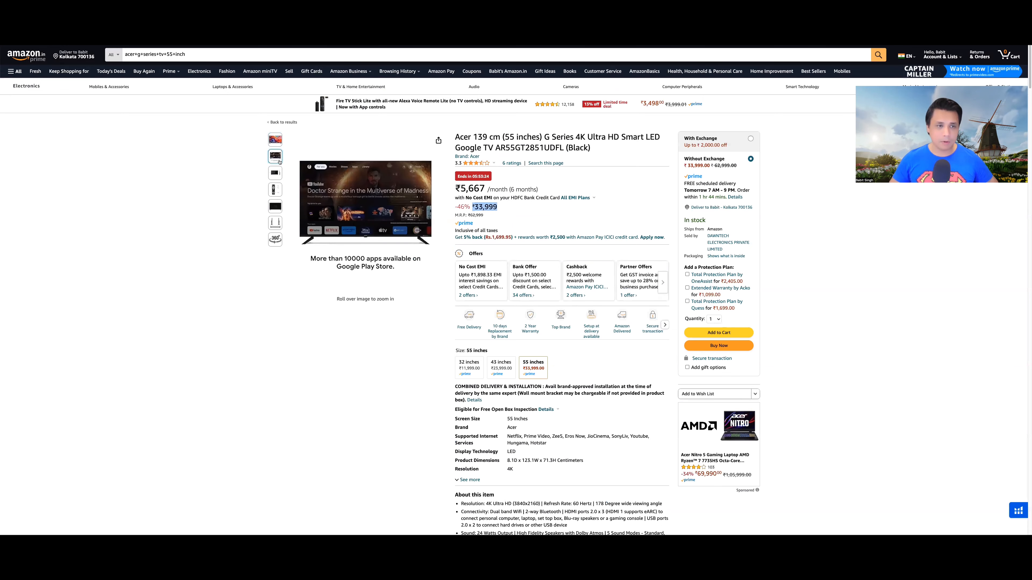
scroll("down", 3)
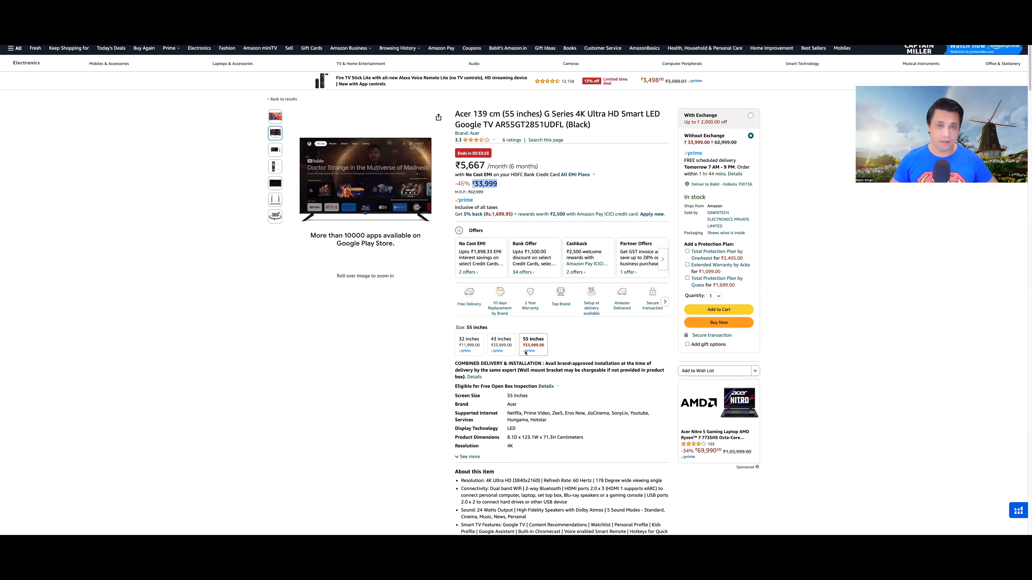
scroll("down", 3)
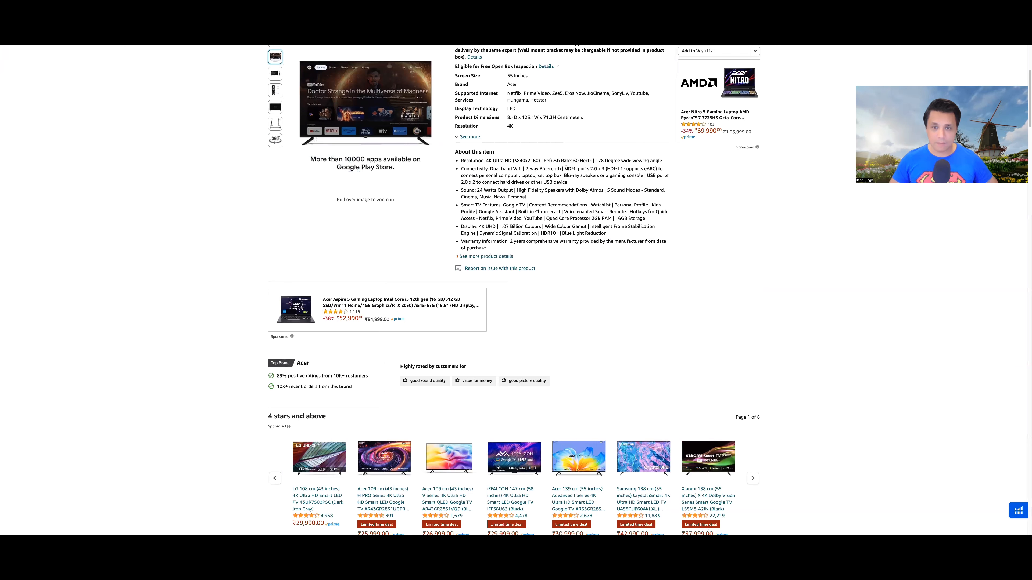
double_click(580, 168)
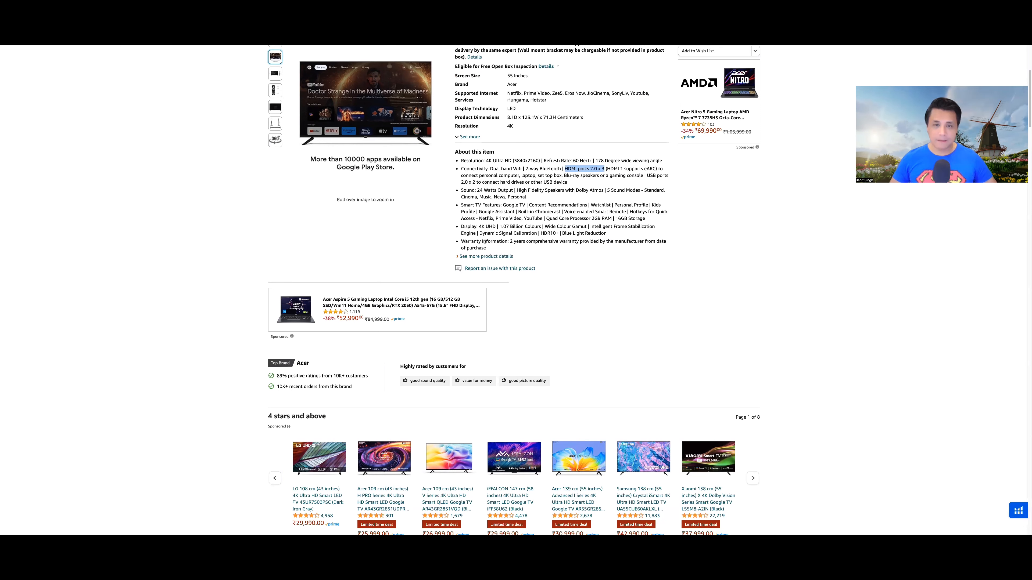
Step: Move down to related products to reach the iFFALCON 55-inch Q73 QLED TV listing
scroll("down", 3)
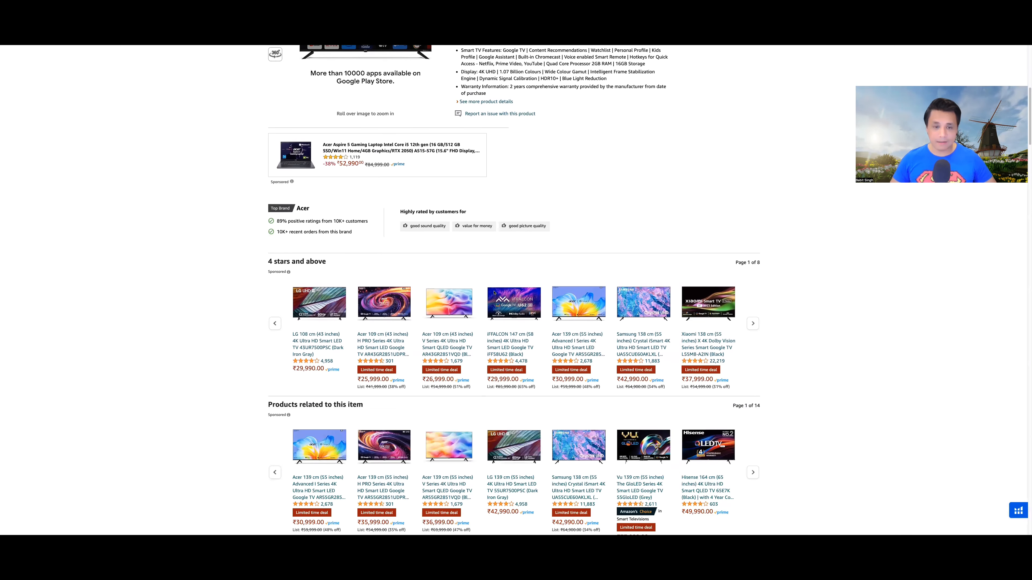
scroll("down", 3)
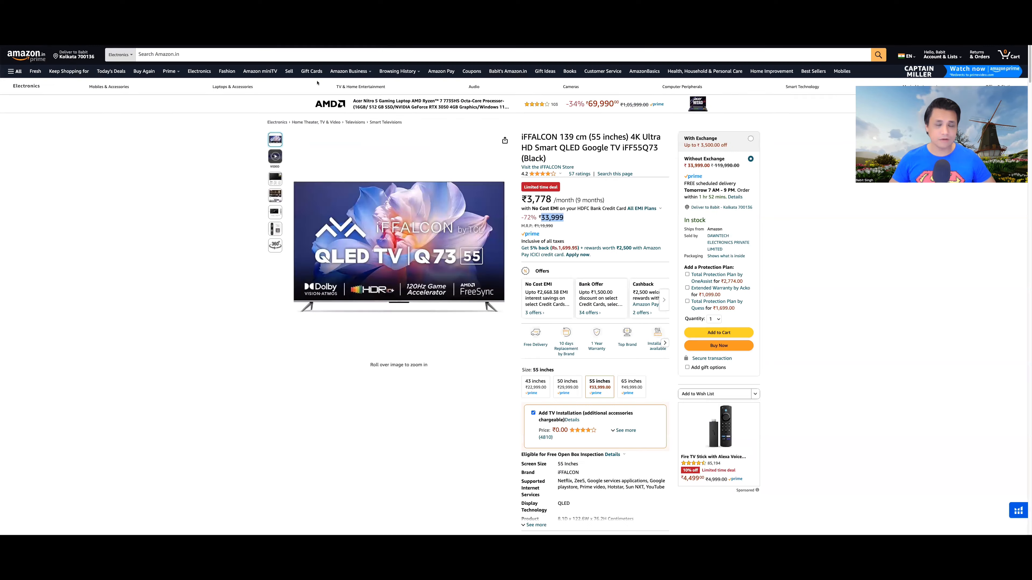
Step: Bring the Acer TV's Technical Details table into view, showing 2 GB RAM and 16 GB storage
scroll("down", 3)
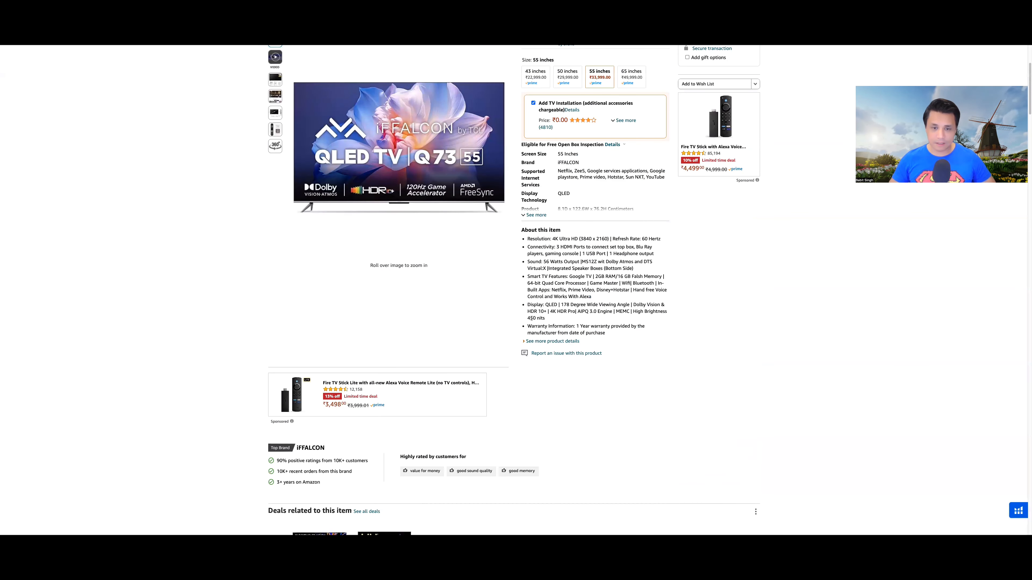
double_click(531, 317)
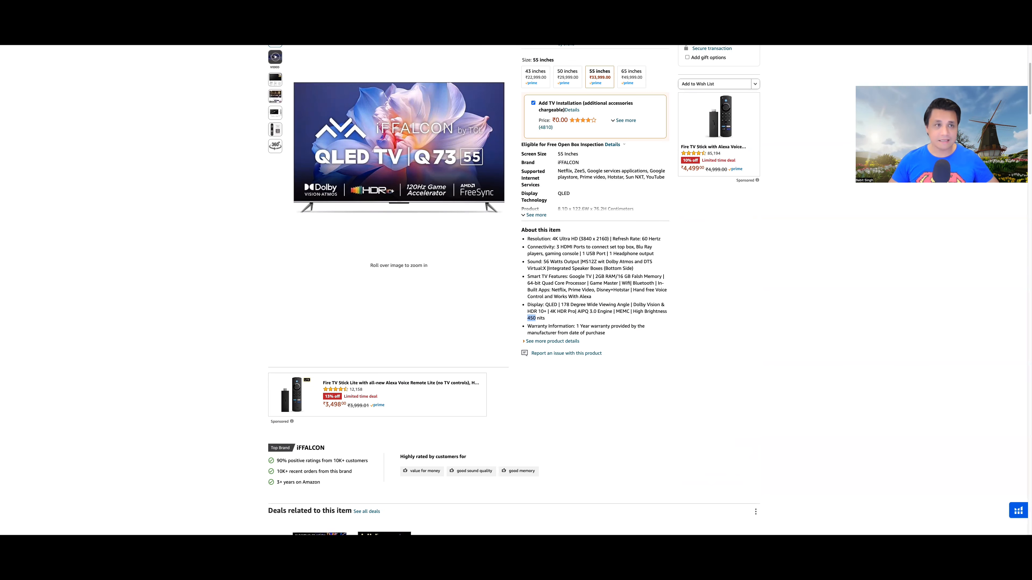
scroll("down", 3)
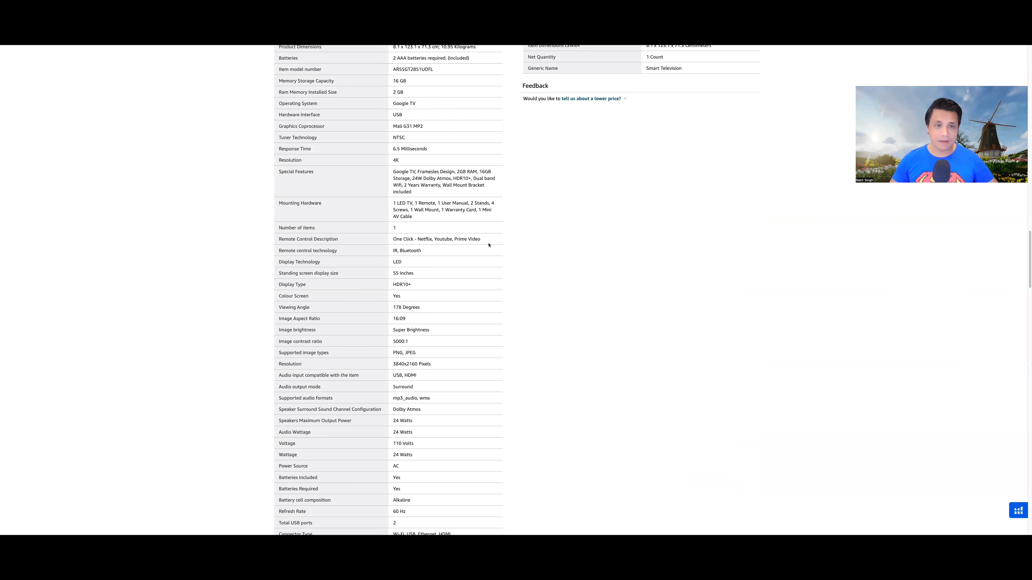
scroll("up", 3)
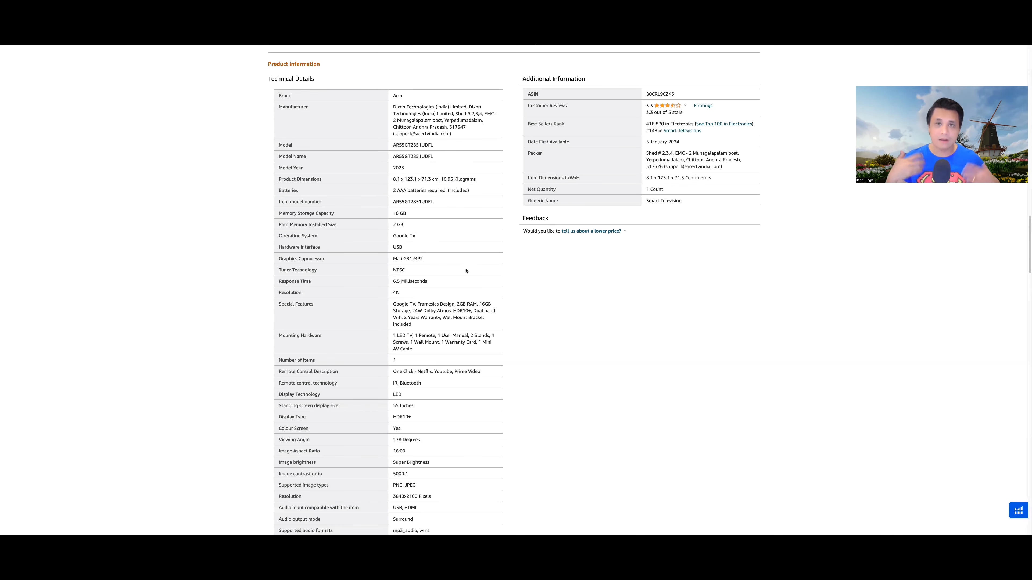
Step: Look back over the Acer listing and move down toward the Hisense Tornado 2.0 55-inch TV link
scroll("up", 3)
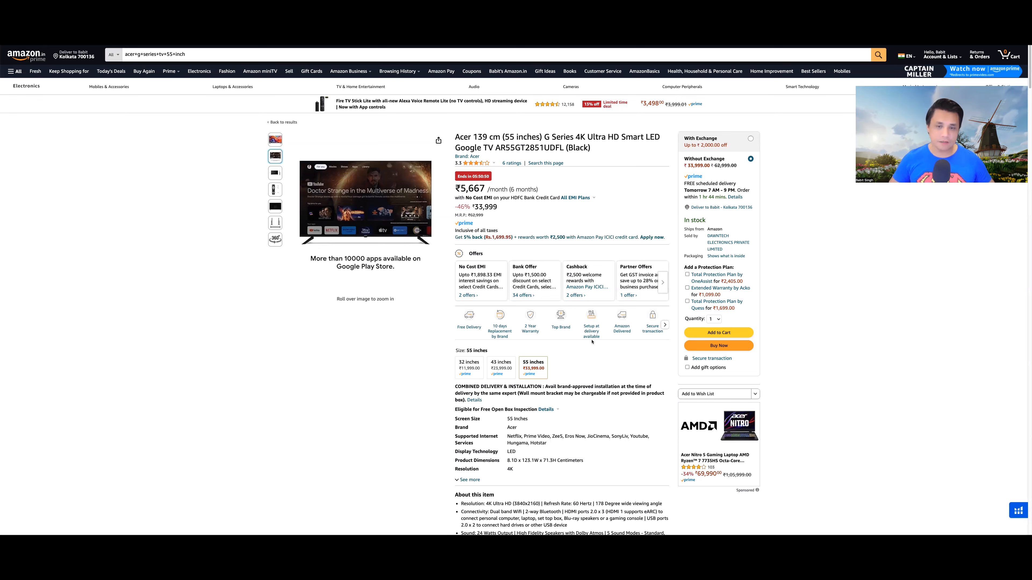
scroll("down", 3)
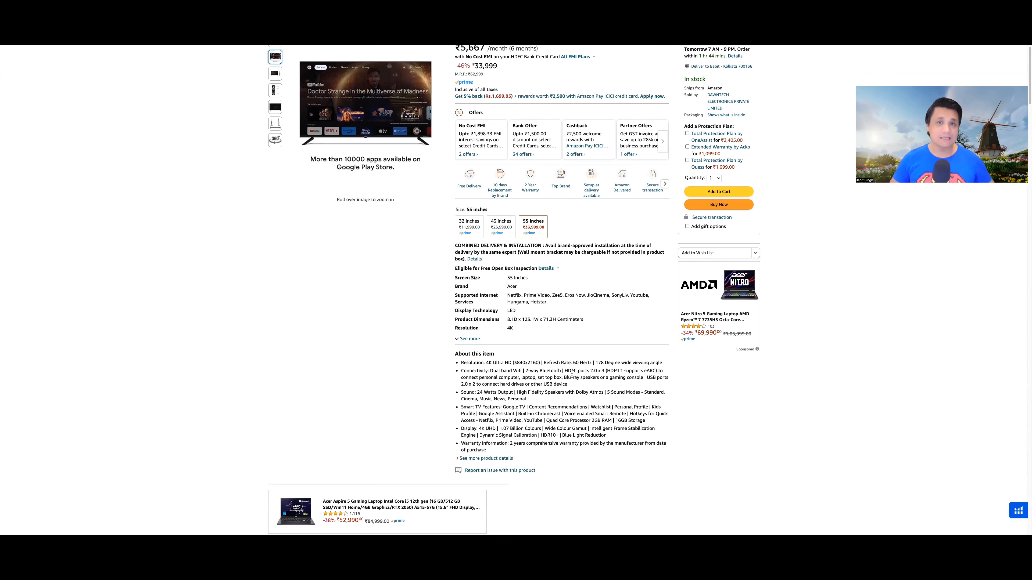
scroll("down", 3)
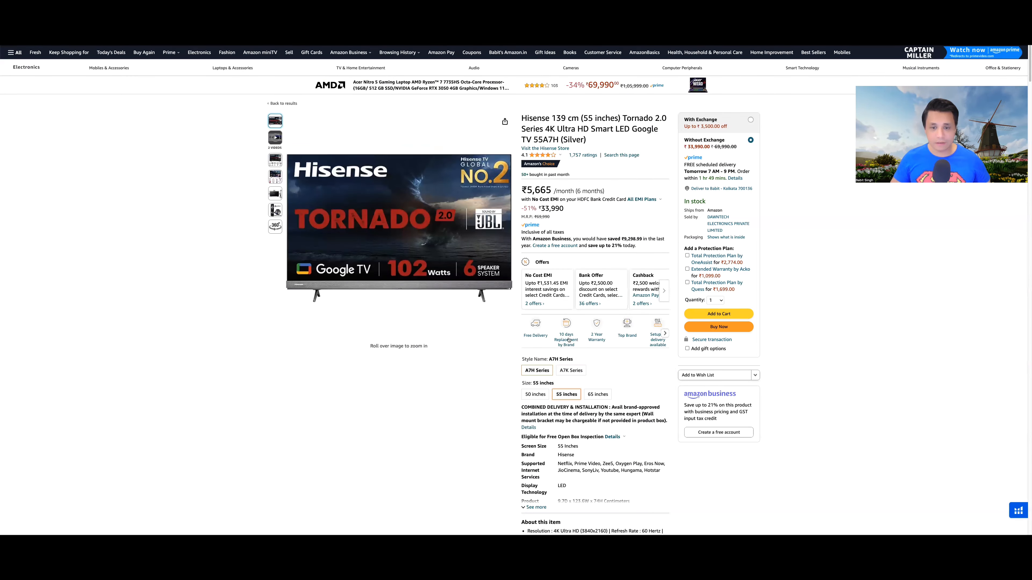
Step: Switch back to the Acer G Series 55-inch TV page, still at ₹33,999
left_click(570, 370)
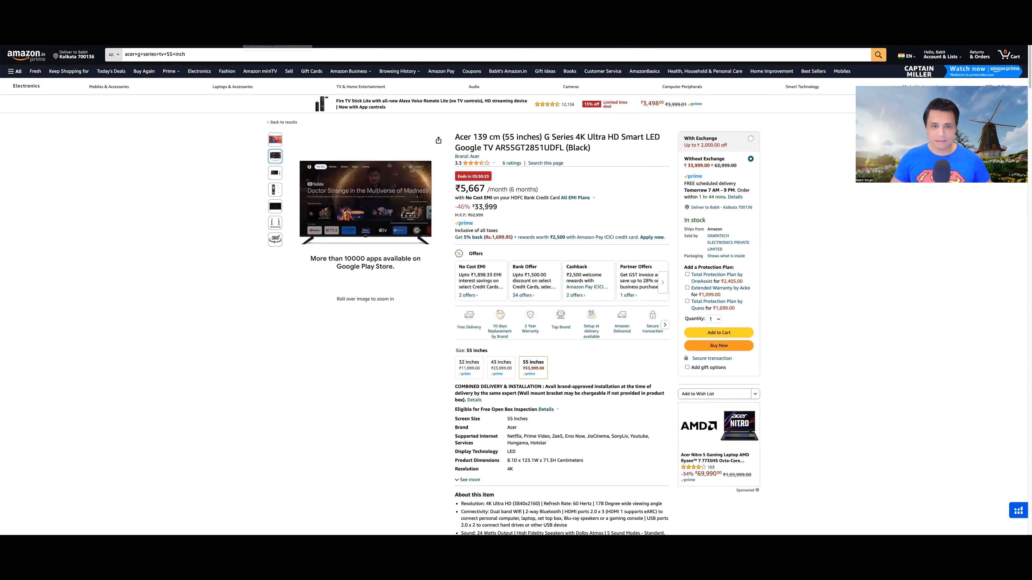
Step: Launch the 360-degree view of the Acer G Series TV from its image gallery
left_click(365, 202)
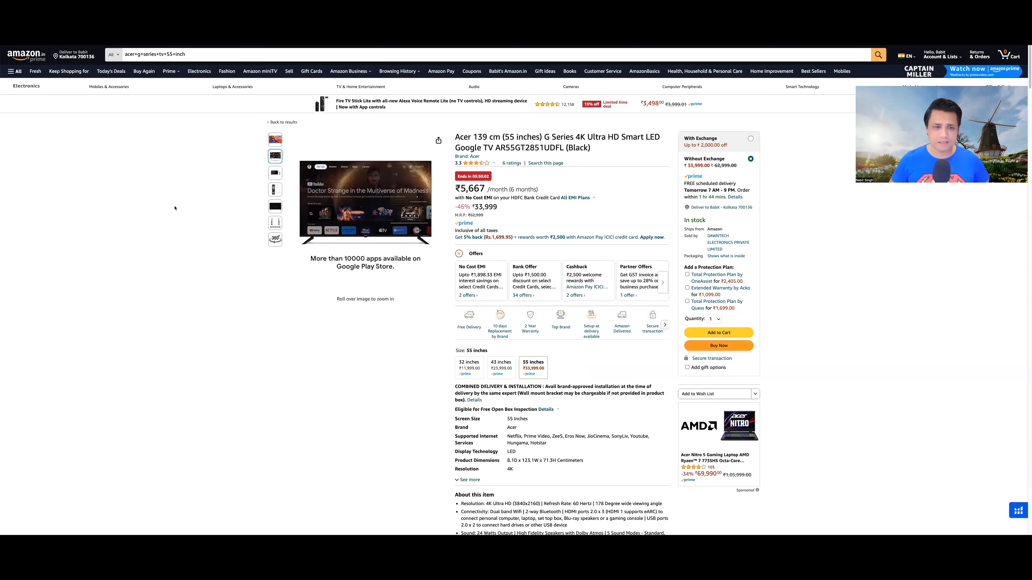
left_click(275, 238)
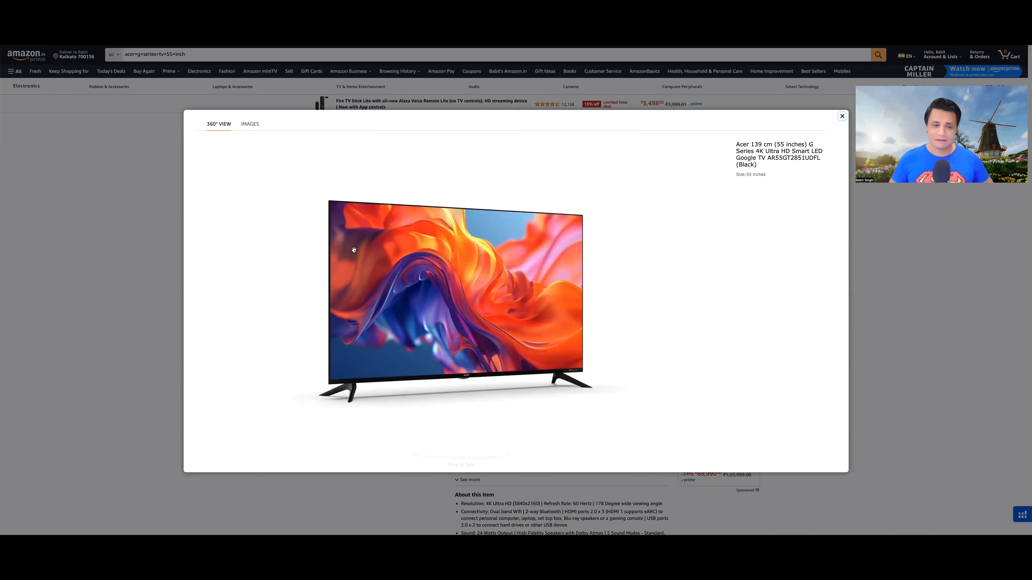
Step: Spin the Acer TV in the 360 VIEW popup to see it from other angles
left_click_drag(354, 249, 670, 279)
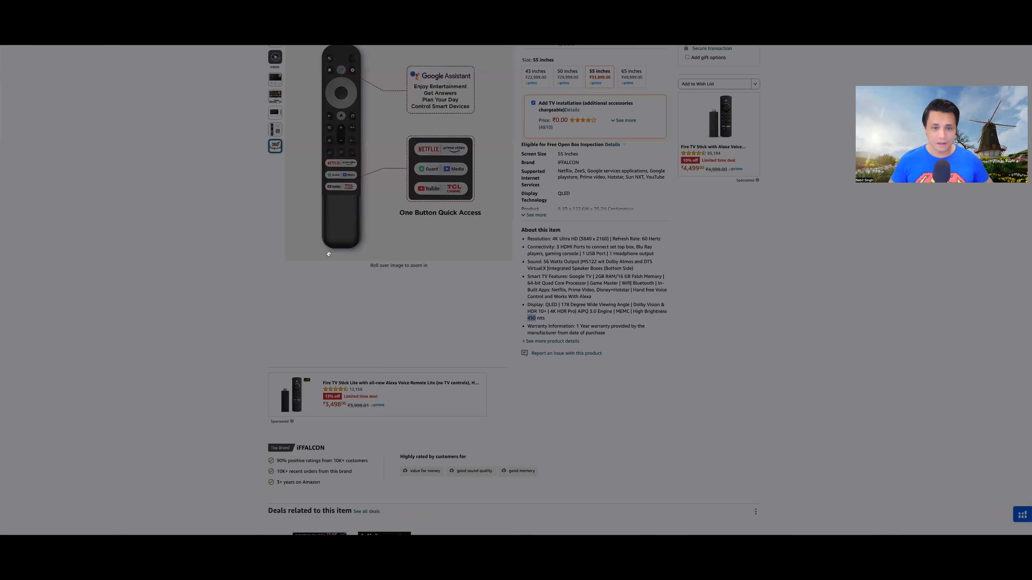
Step: Show the Acer G Series TV's remote control photo in the image gallery
left_click(275, 145)
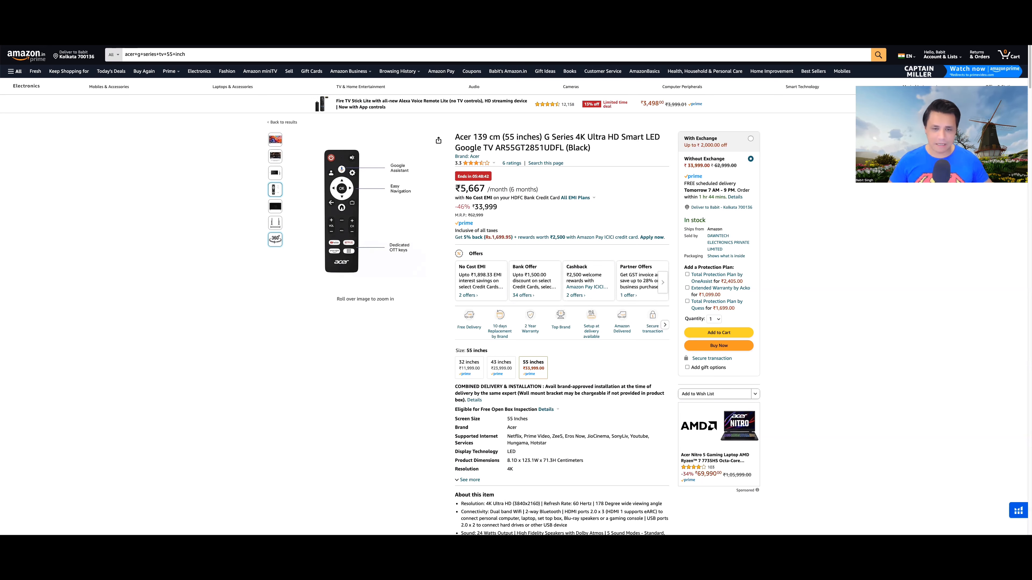
scroll("down", 3)
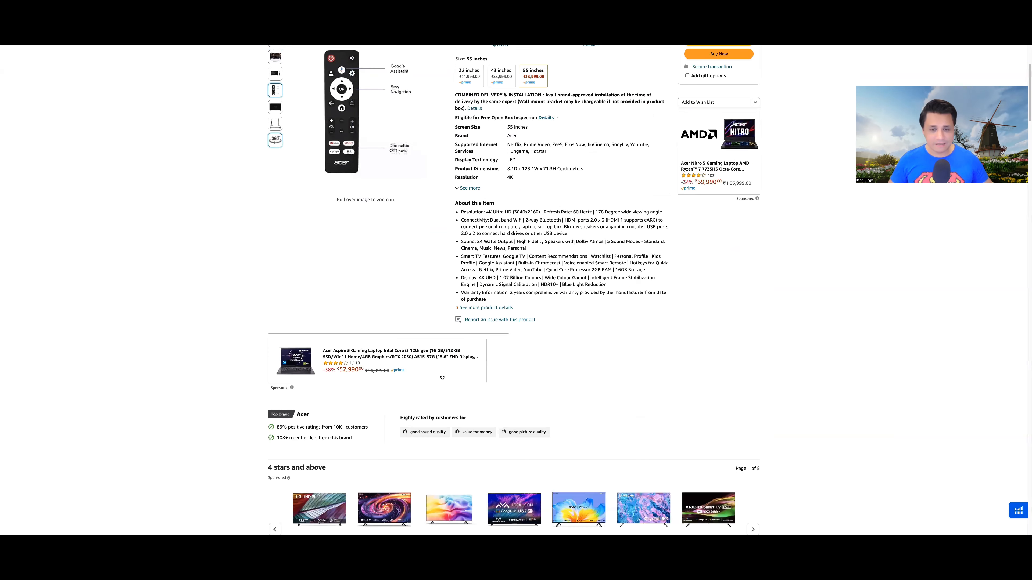
scroll("down", 3)
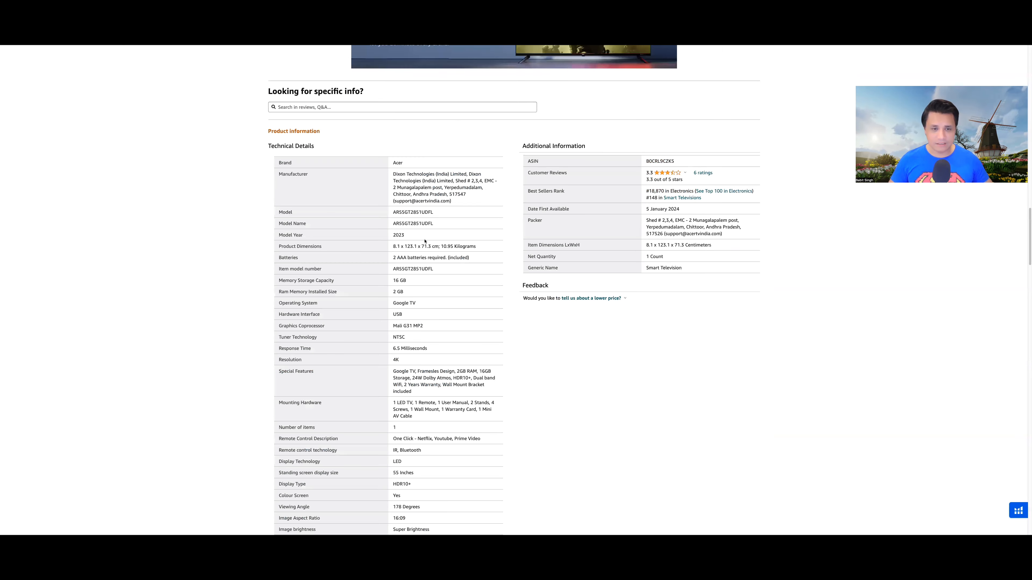
double_click(415, 174)
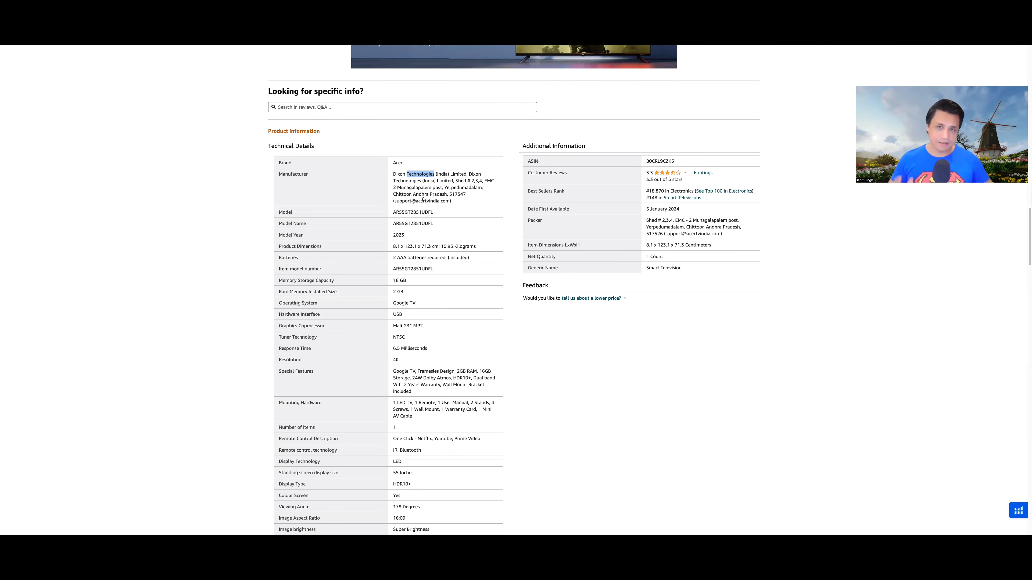
scroll("down", 3)
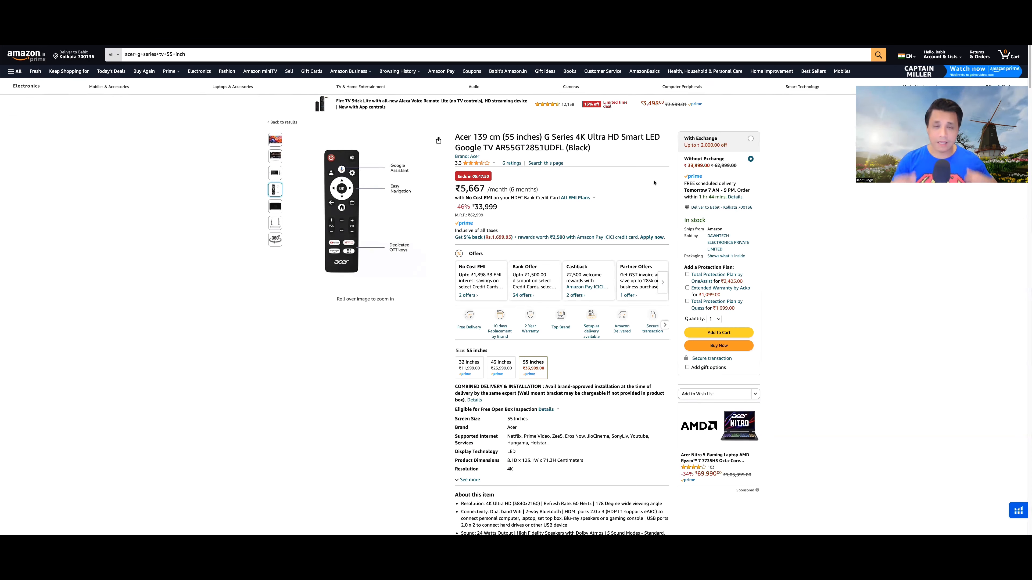
mouse_move(655, 181)
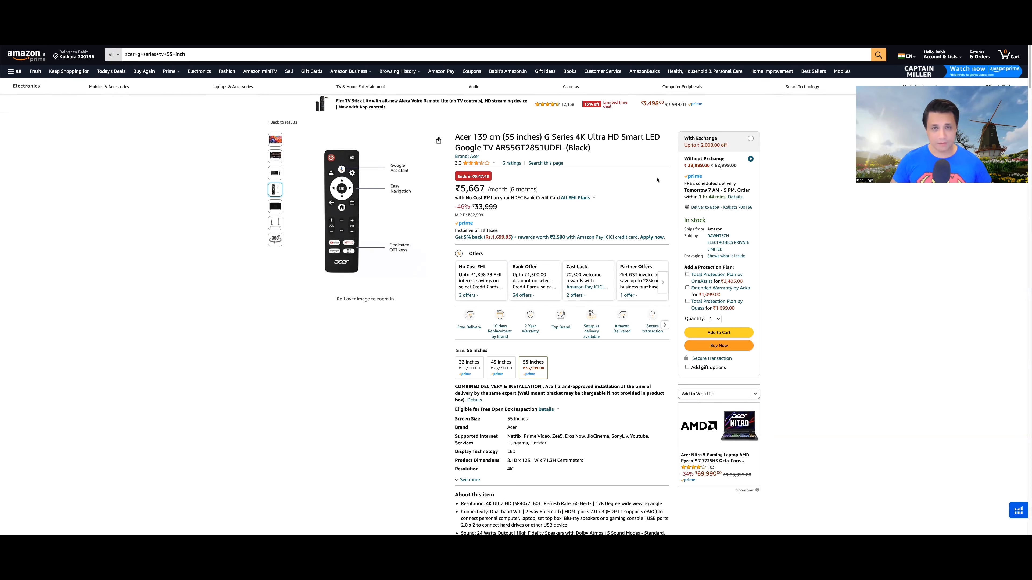